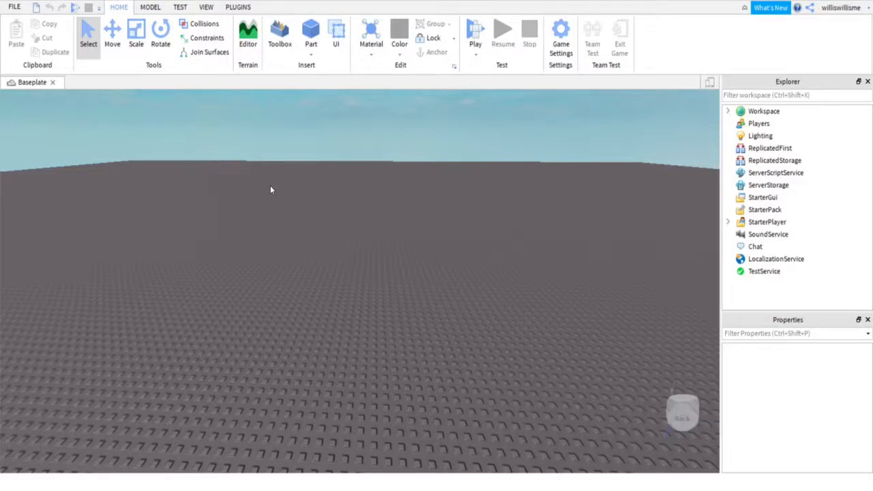
mouse_move(237, 7)
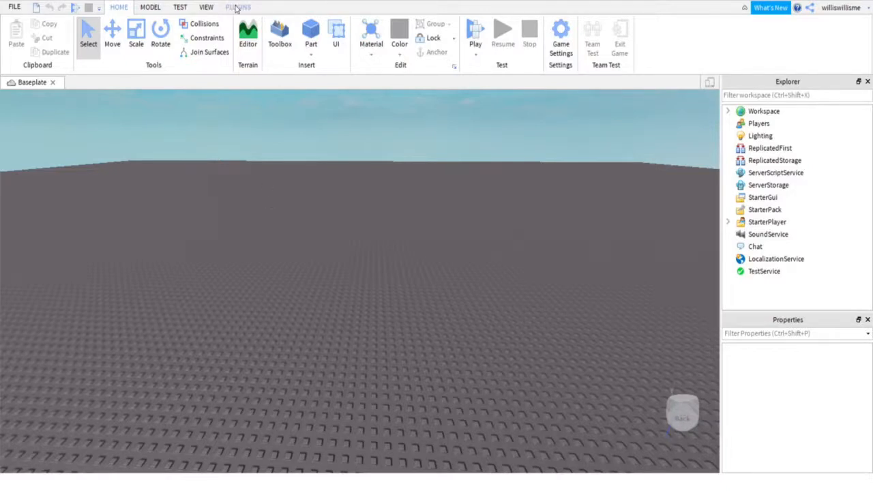
- Insert a block-style Dummy rig onto the baseplate from the Rig Builder plugin
left_click(238, 7)
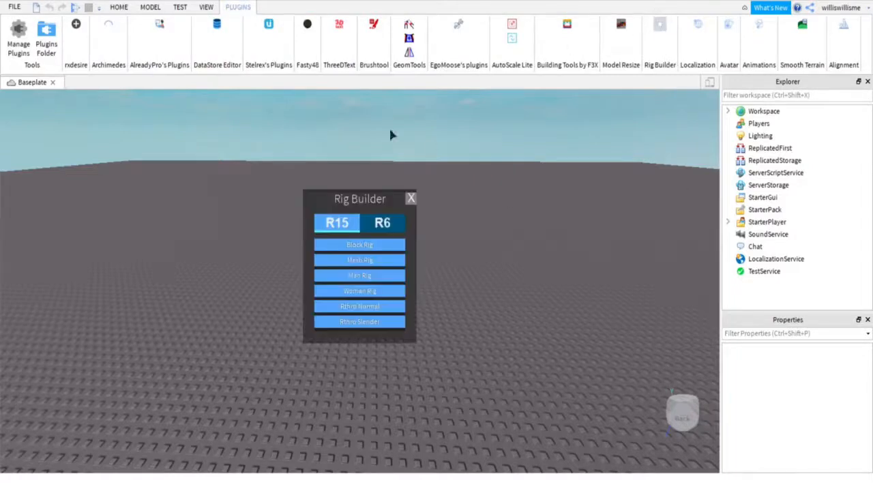
left_click(360, 244)
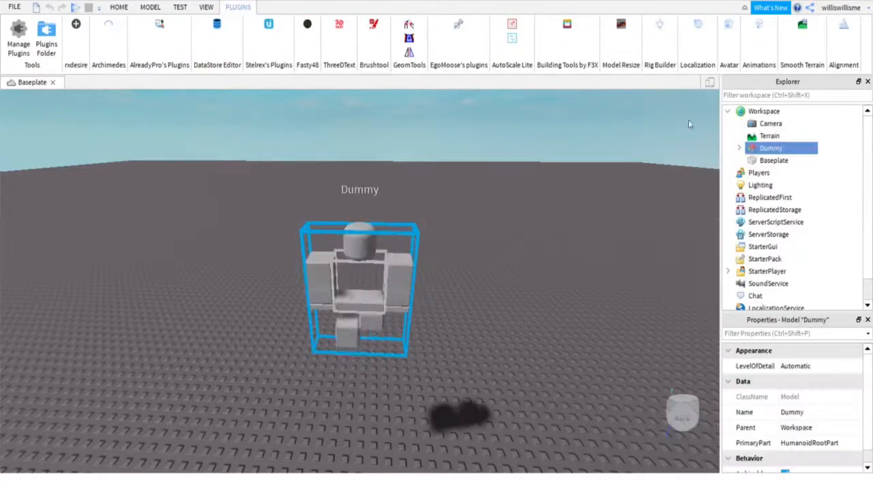
- Start the Animation Editor on the Dummy and begin renaming the clip to 'tuto...'
left_click(758, 27)
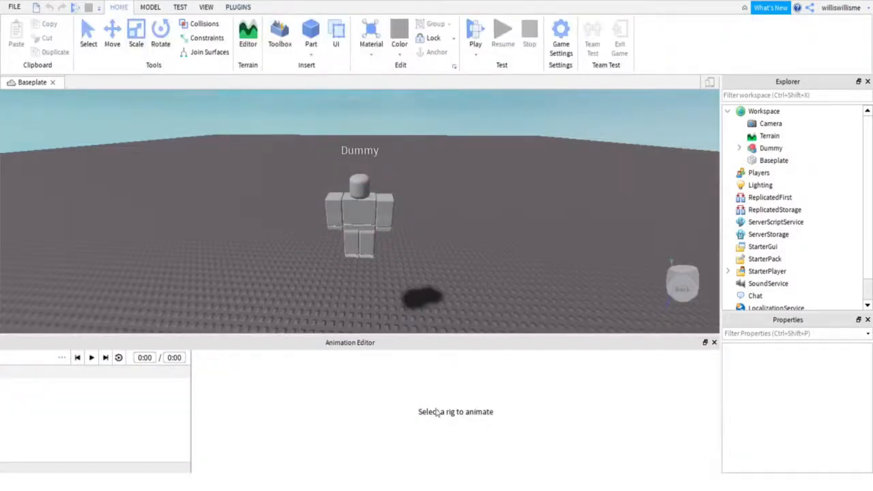
left_click(360, 216)
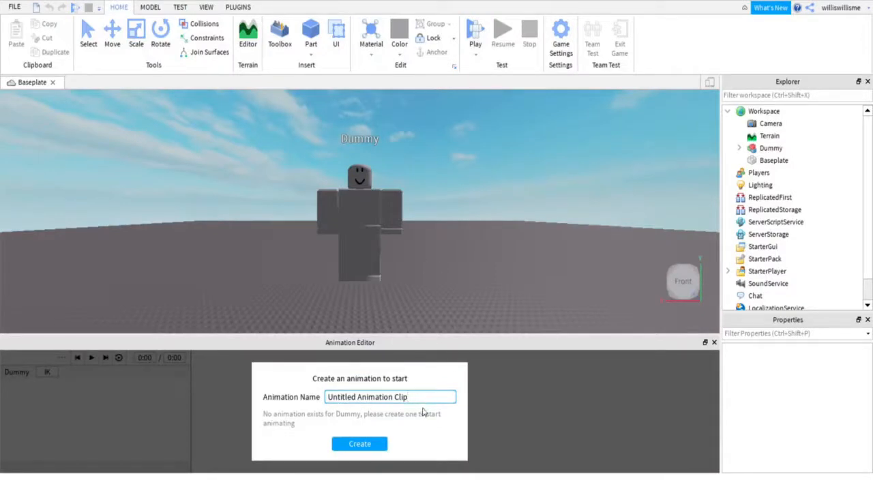
triple_click(390, 396)
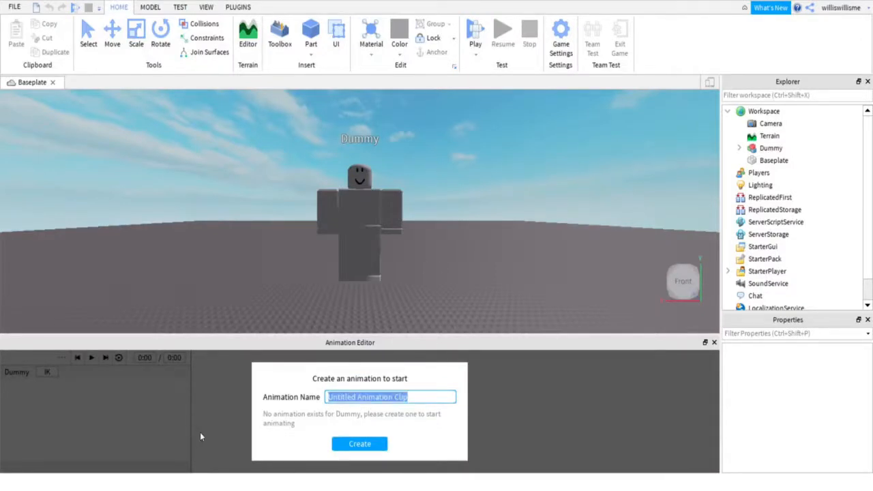
type("tuto")
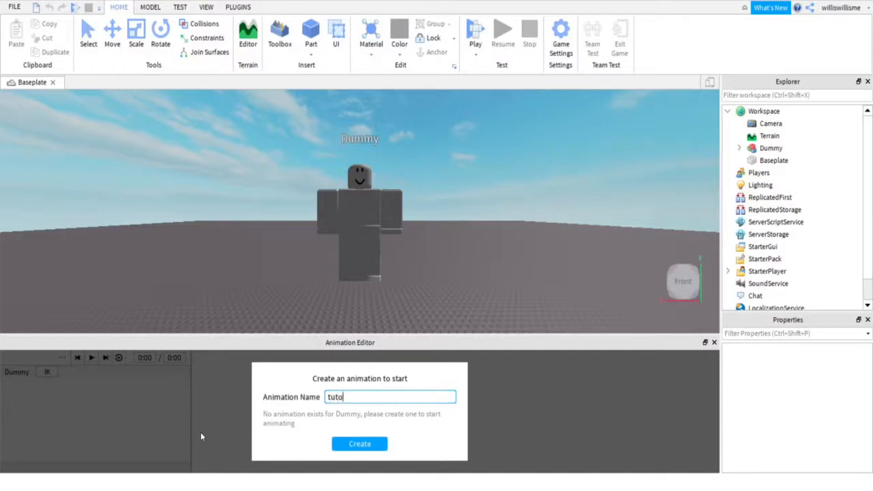
- Create the 'tutorial' clip and pose the Dummy's limbs and torso as the first running keyframe
left_click(360, 443)
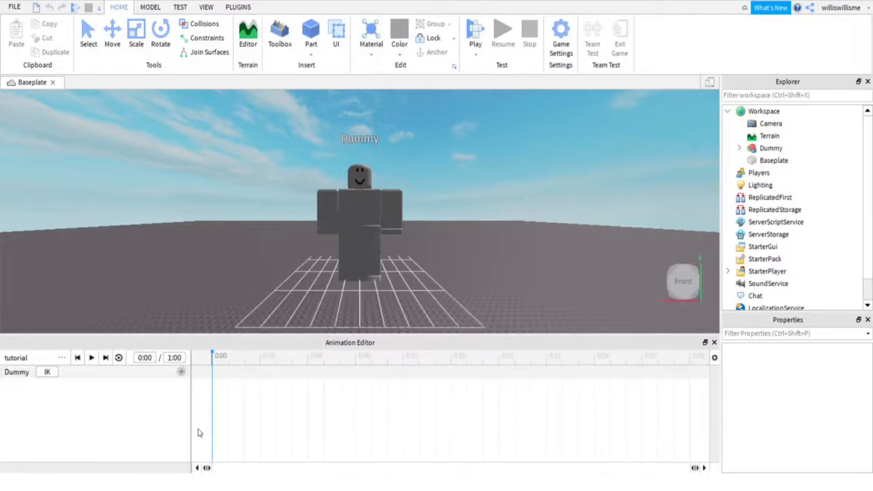
mouse_move(424, 307)
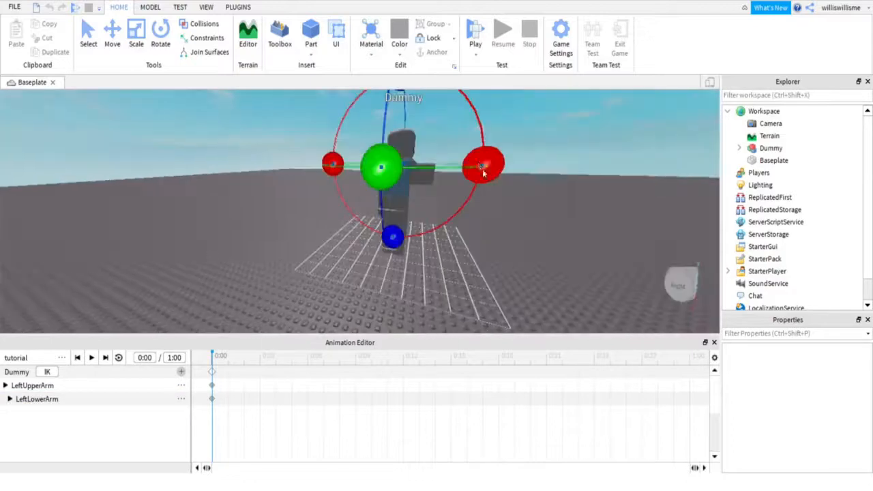
left_click(485, 165)
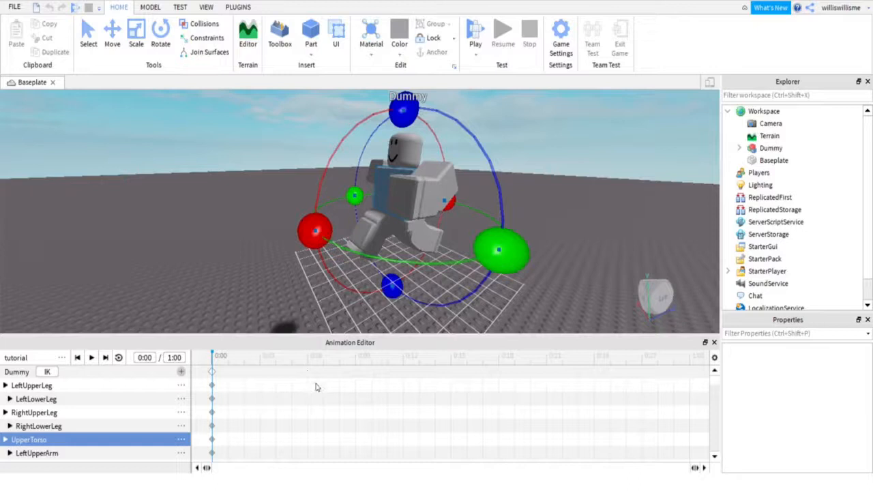
mouse_move(352, 366)
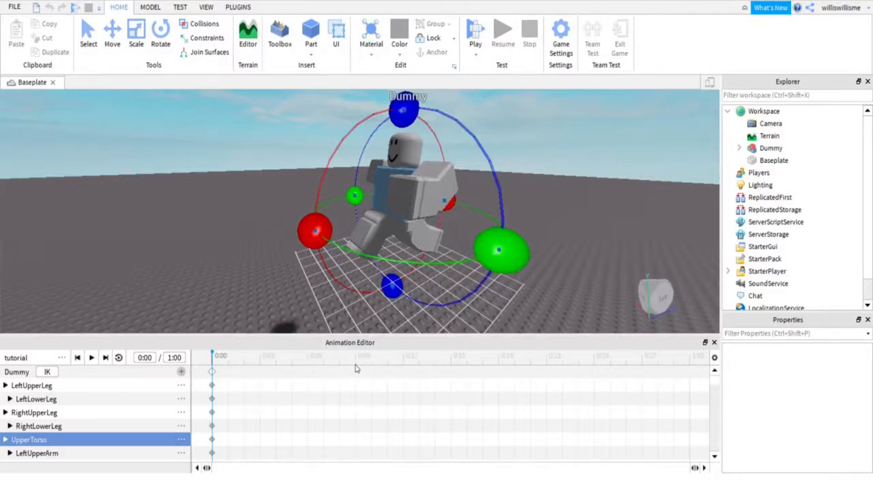
- Keyframe a second running pose of the limbs and torso at 0:12
left_click(402, 355)
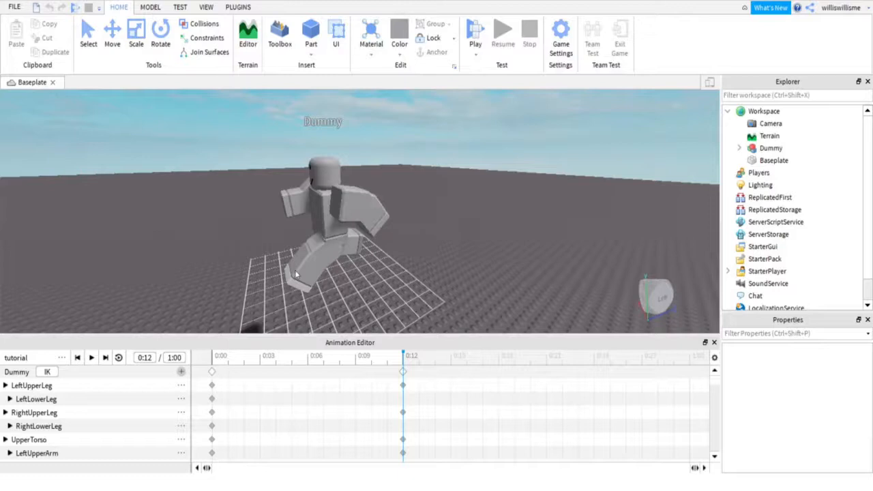
- Copy the 0:00 starting pose keyframes to 0:21 and play the cycle from the start
left_click(213, 371)
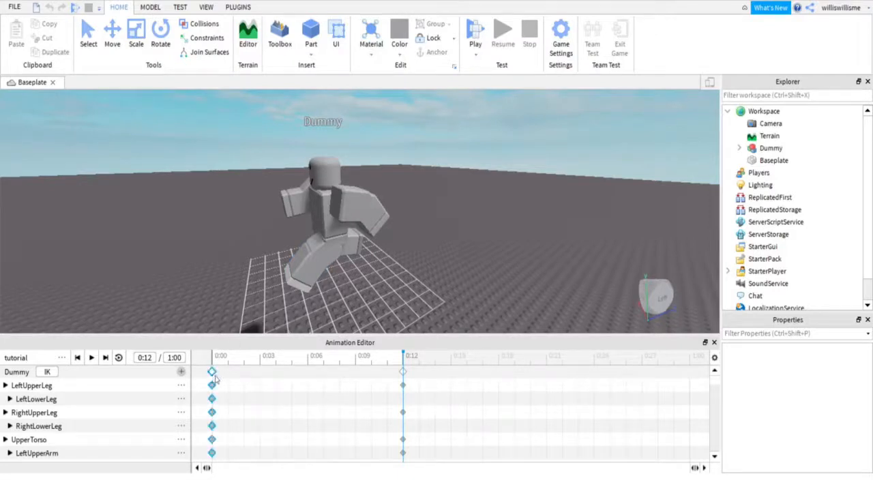
right_click(212, 371)
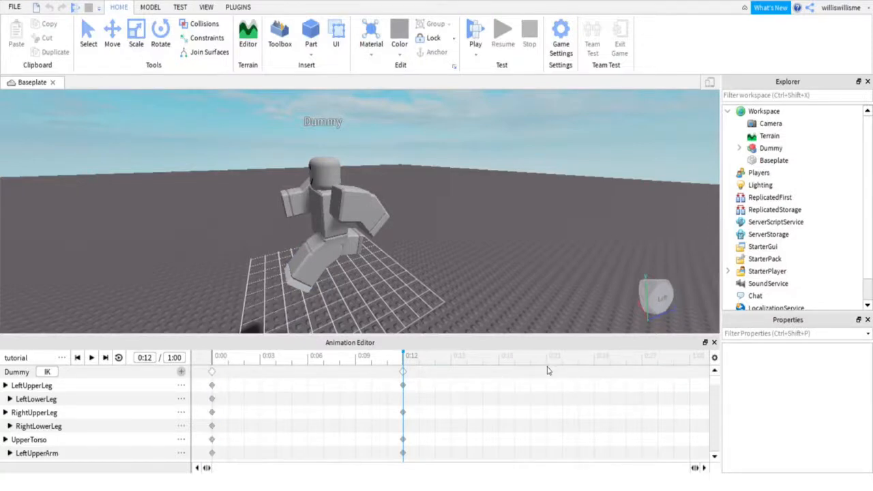
right_click(546, 371)
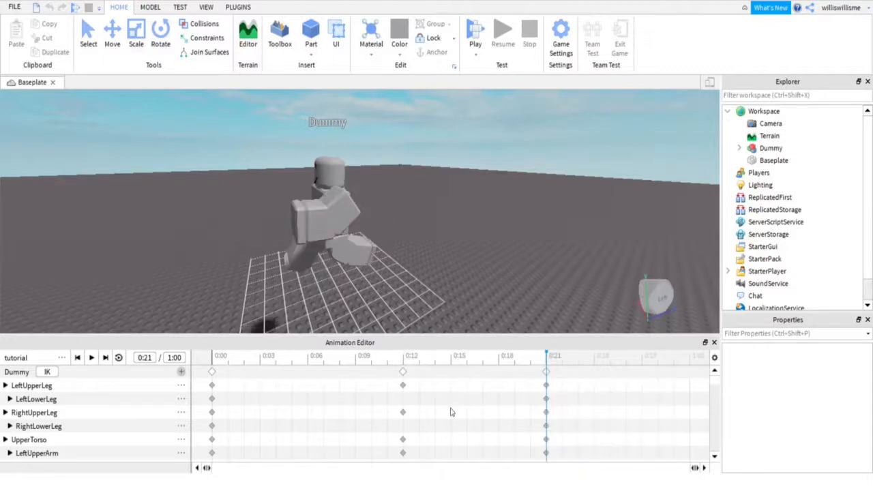
mouse_move(222, 362)
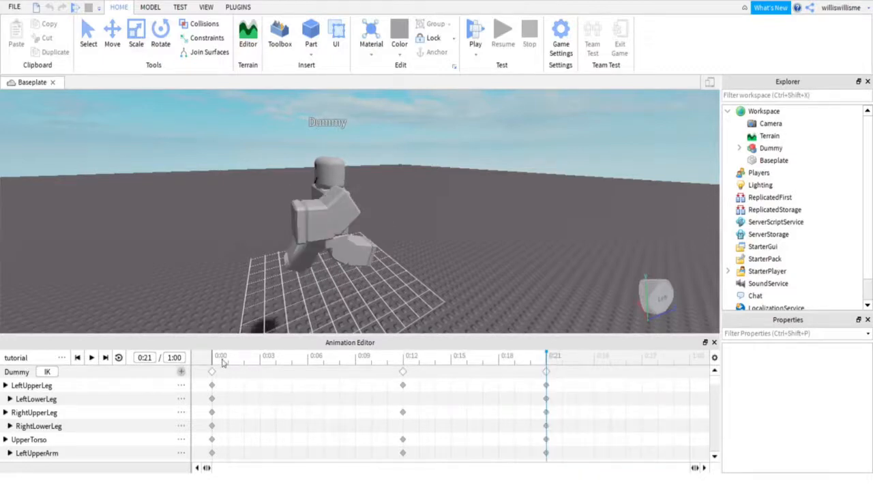
left_click(119, 357)
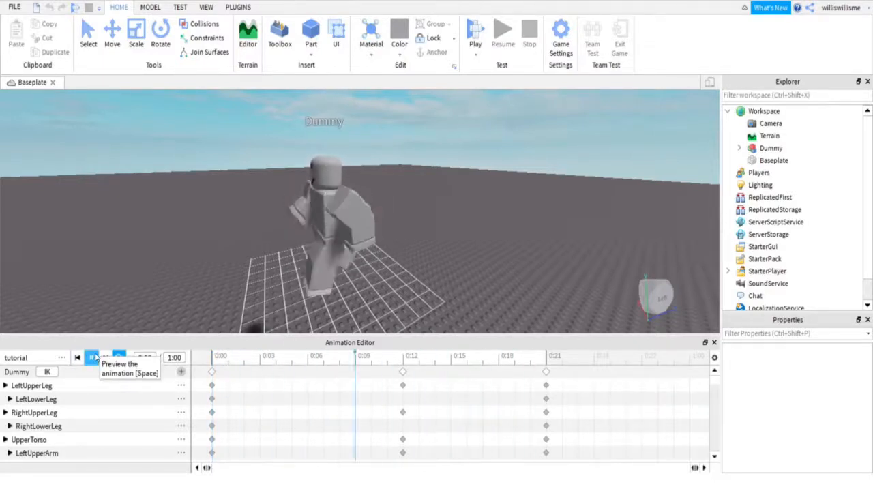
- Stop the preview and rotate the Dummy's UpperTorso into a new angle at 0:12
left_click(92, 357)
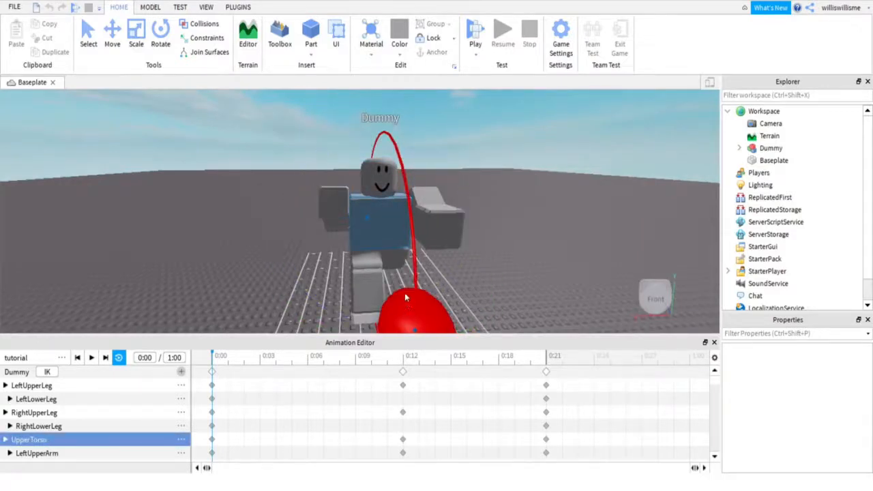
left_click(545, 355)
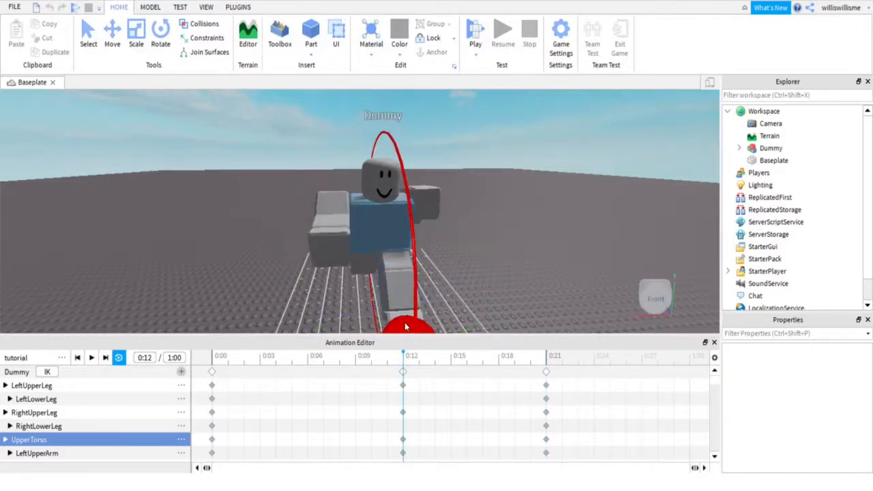
left_click(76, 357)
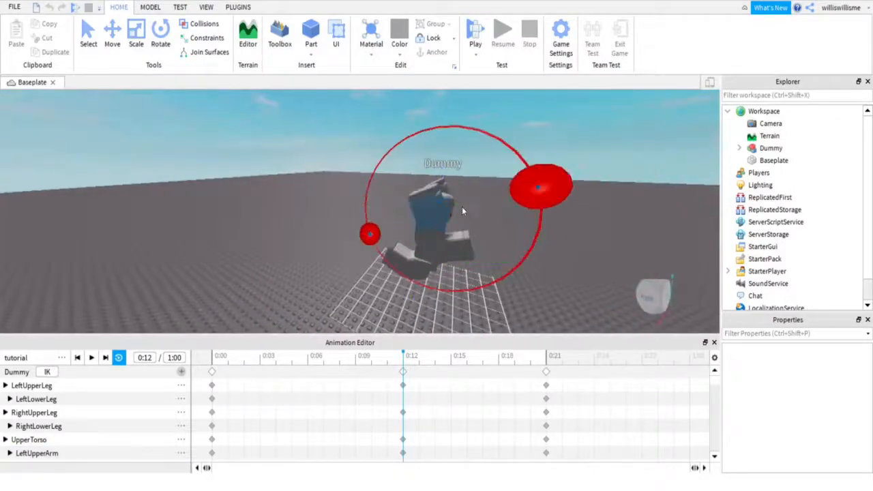
- Copy the 0:12 keyframes, paste them at 0:00 and adjust the upper torso there
right_click(212, 371)
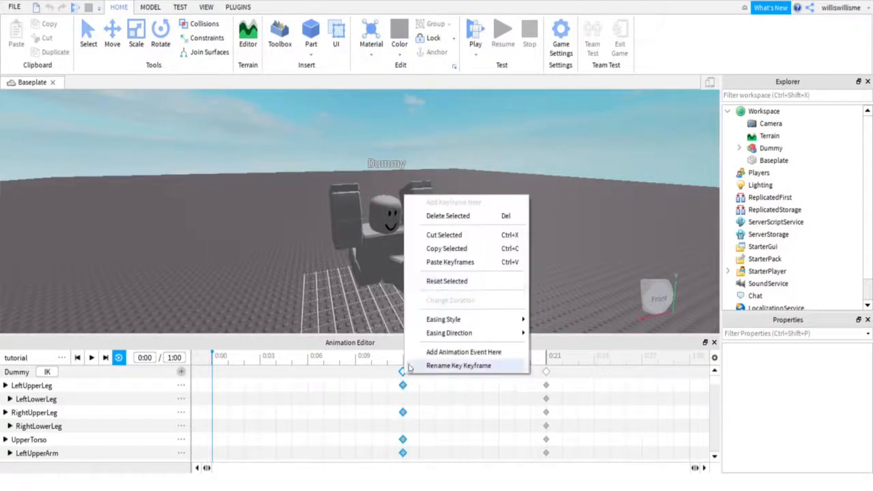
left_click(215, 374)
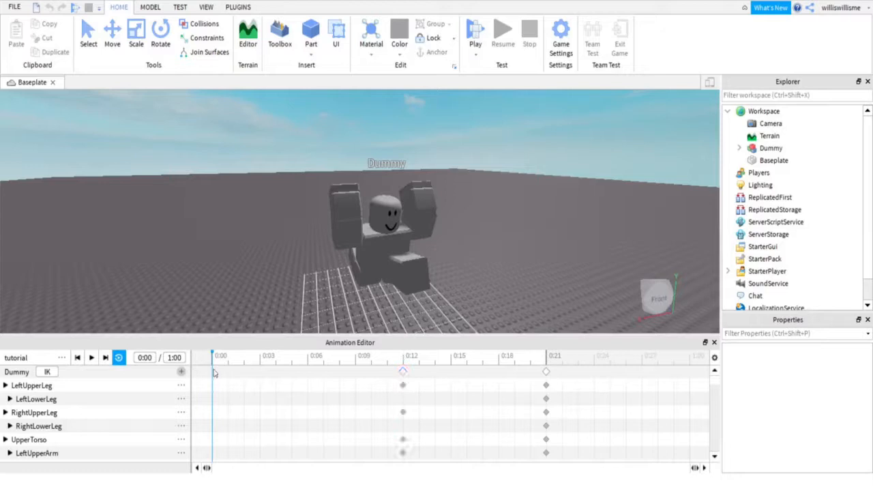
left_click(212, 355)
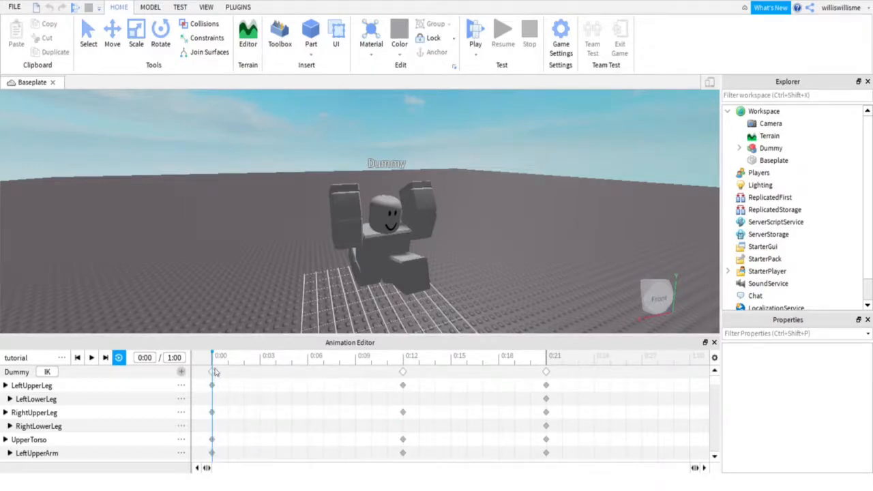
left_click(28, 439)
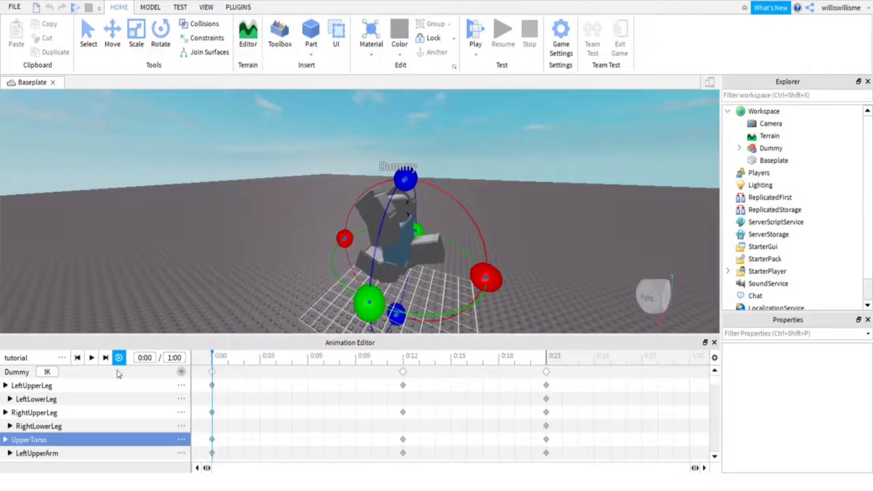
- Copy the updated 0:00 keyframes over the old 0:21 keys so the run loops
left_click(212, 371)
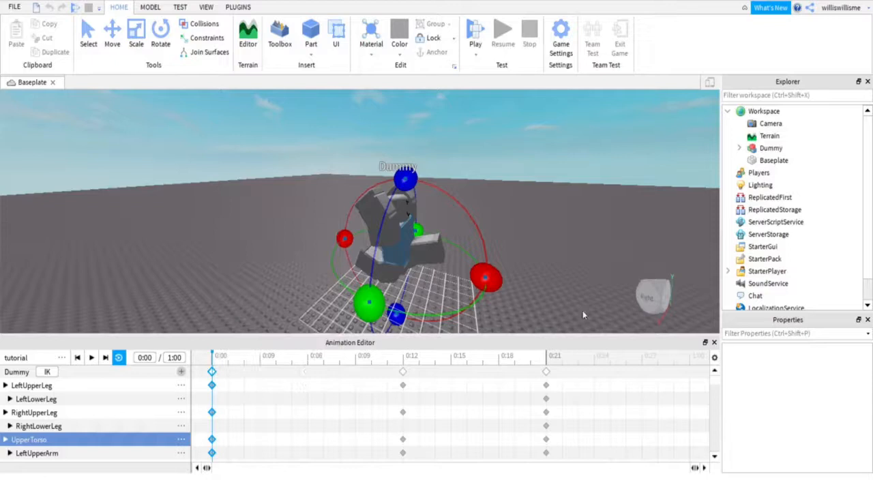
right_click(546, 371)
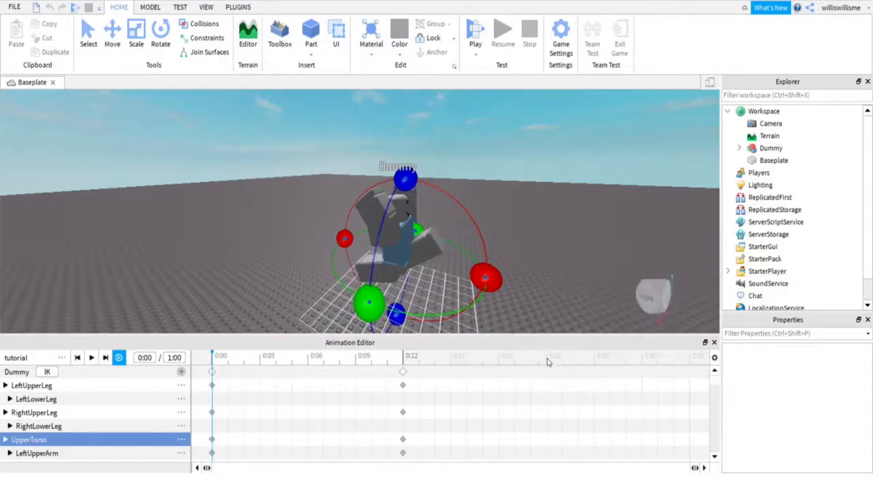
left_click(545, 355)
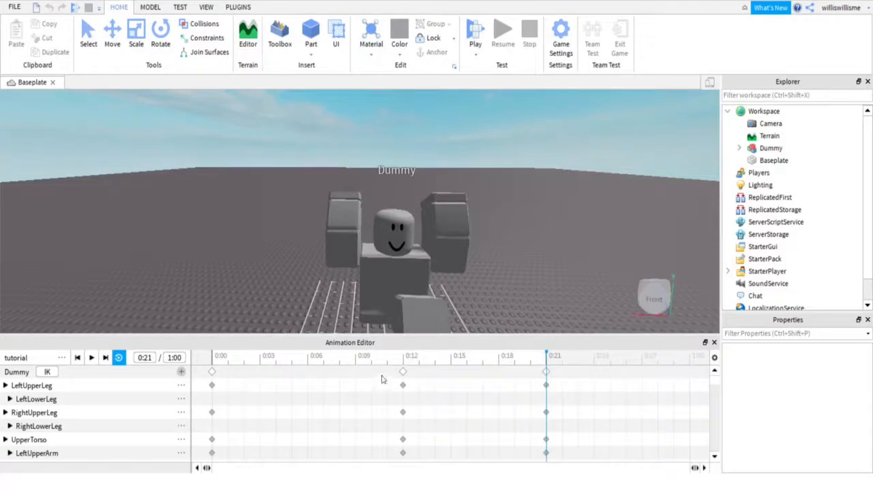
- Return to 0:12 and select the LeftUpperLeg track for posing
left_click(402, 354)
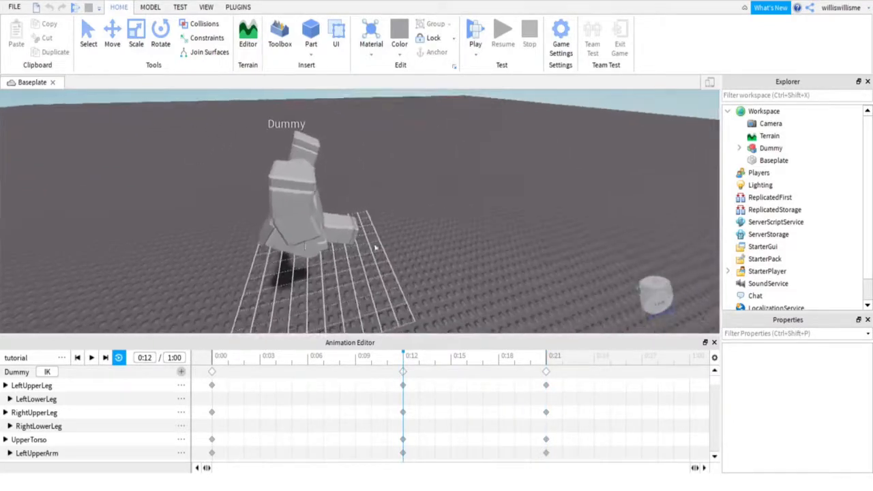
left_click(33, 384)
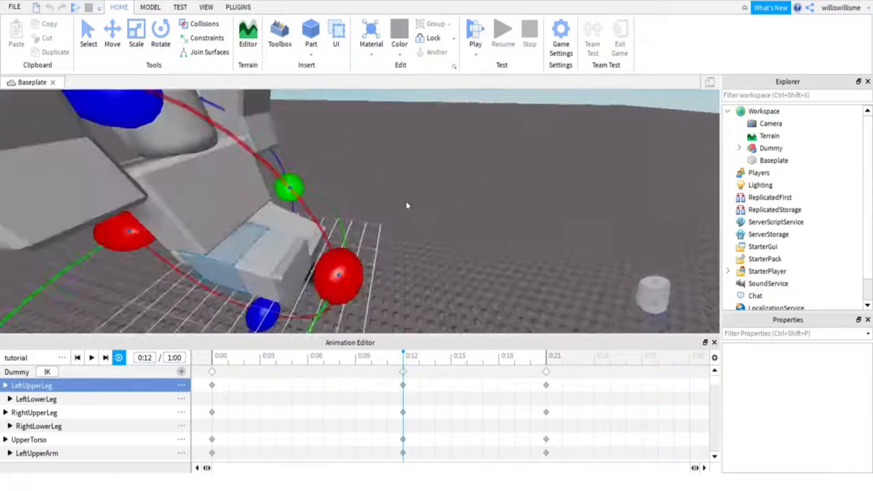